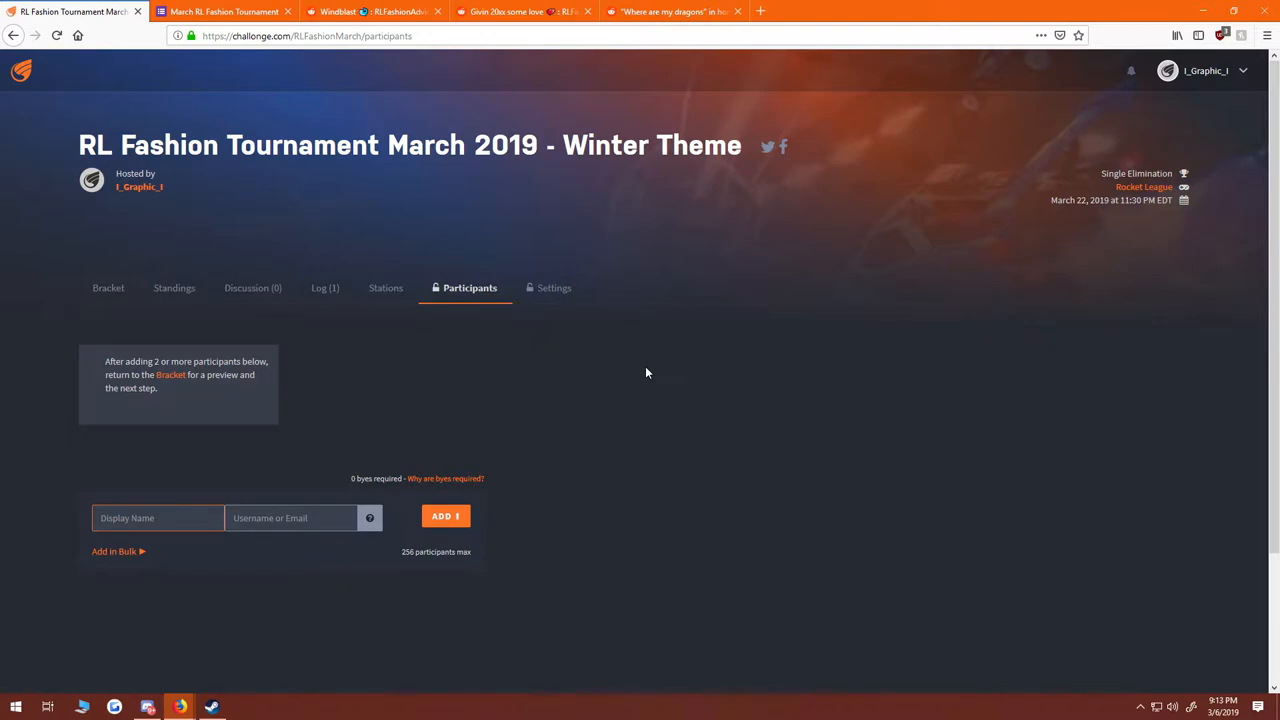
pyautogui.moveTo(560, 360)
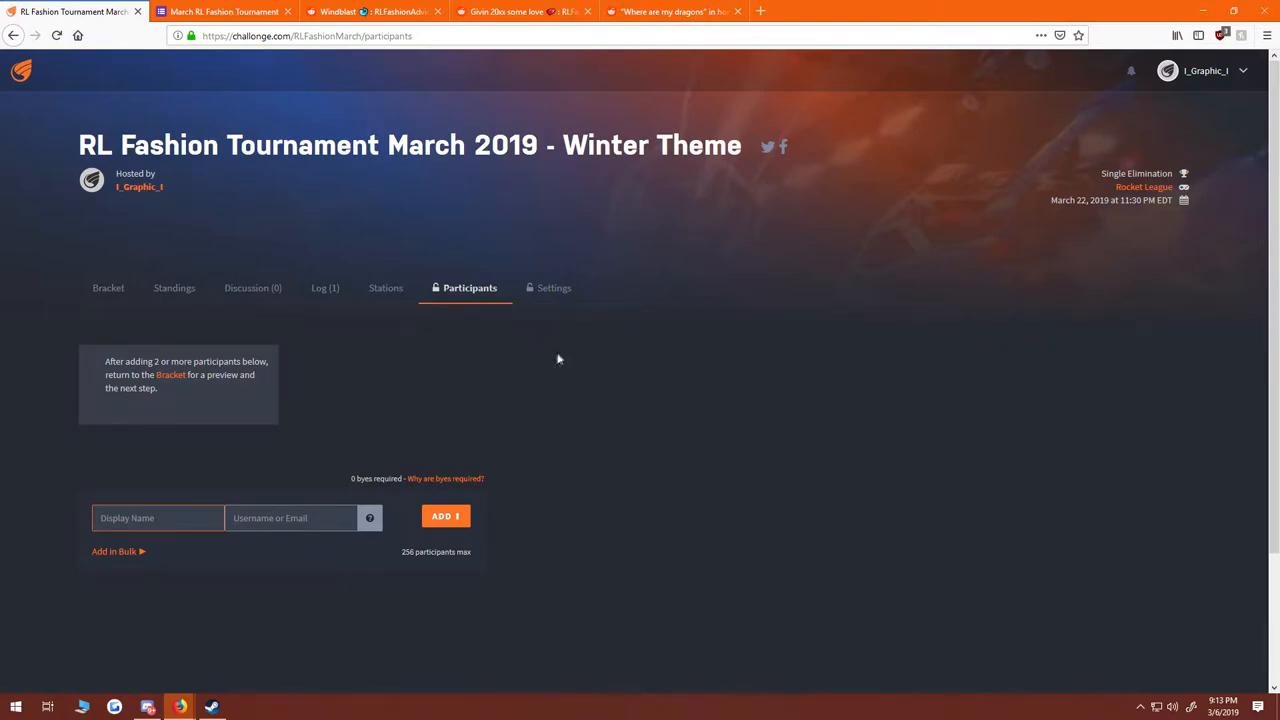
pyautogui.moveTo(524, 300)
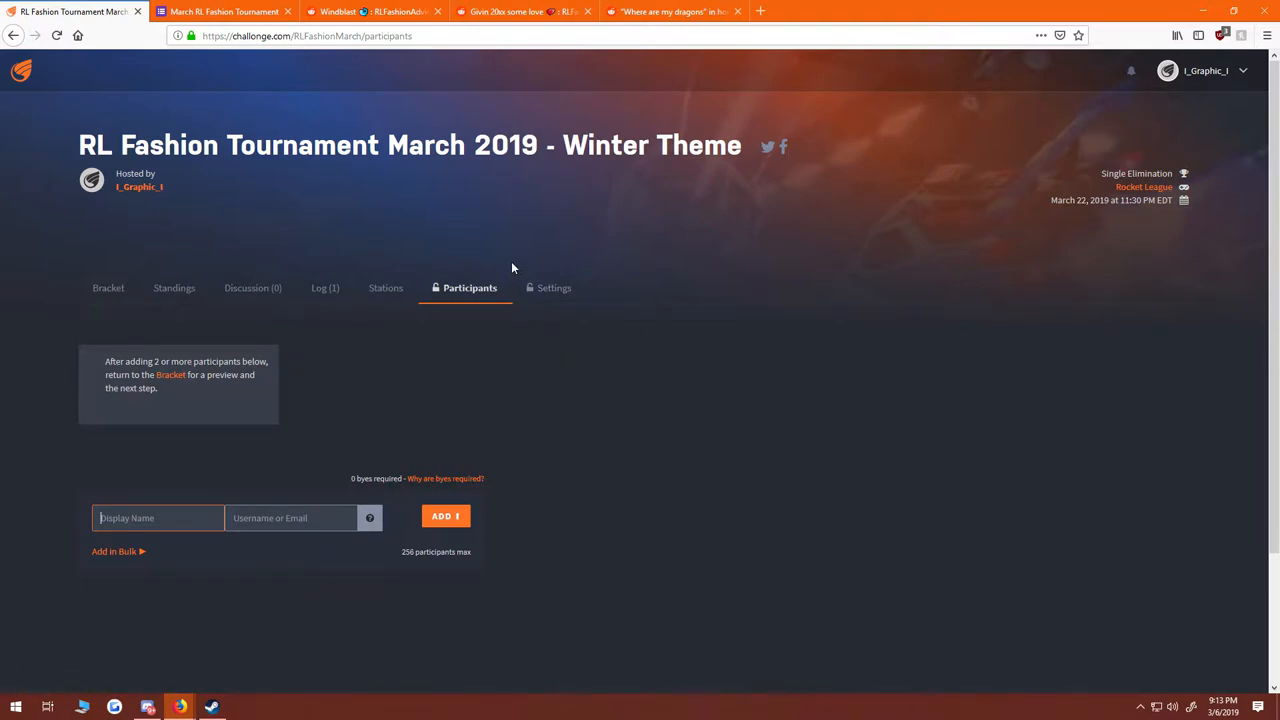
pyautogui.moveTo(504, 100)
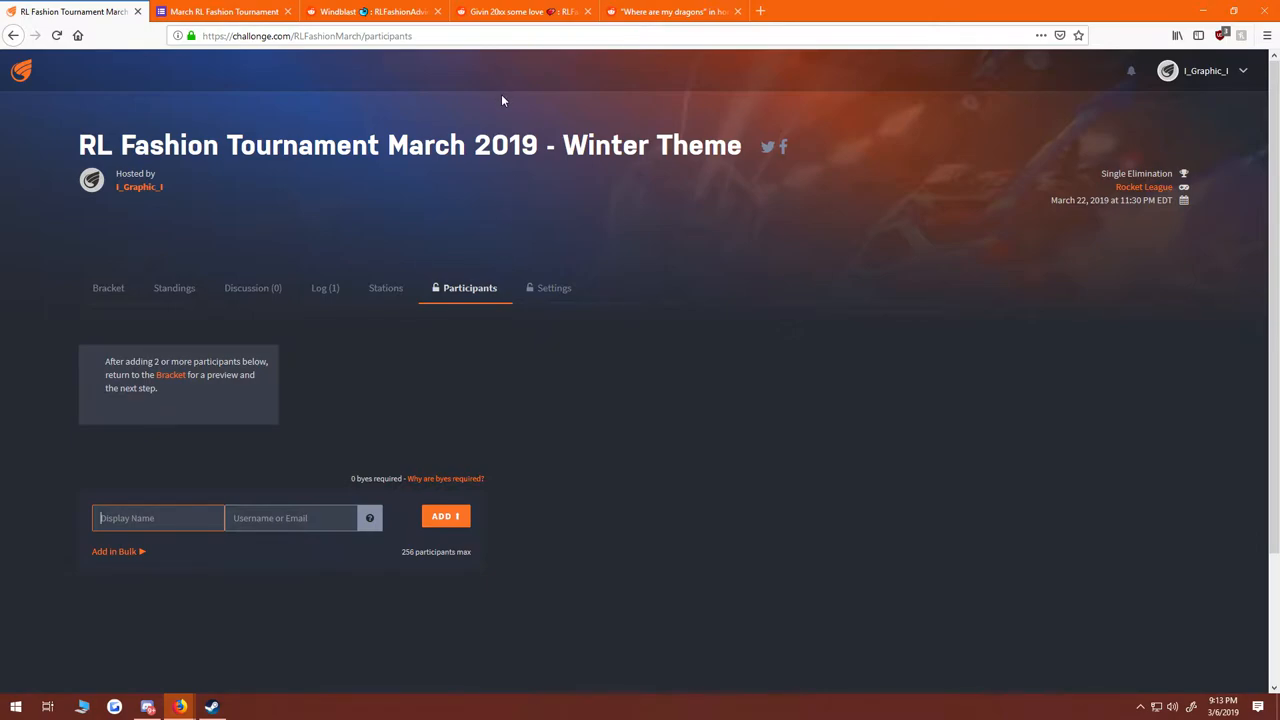
pyautogui.moveTo(494, 108)
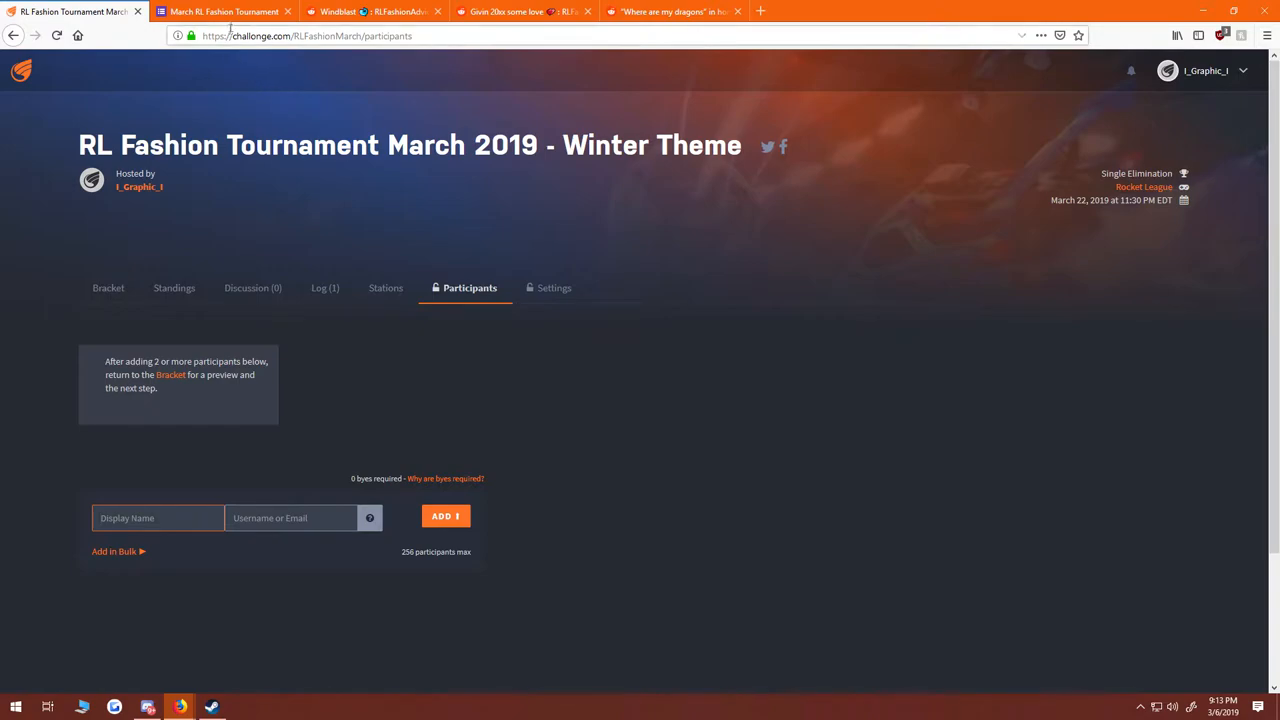
pyautogui.moveTo(236, 14)
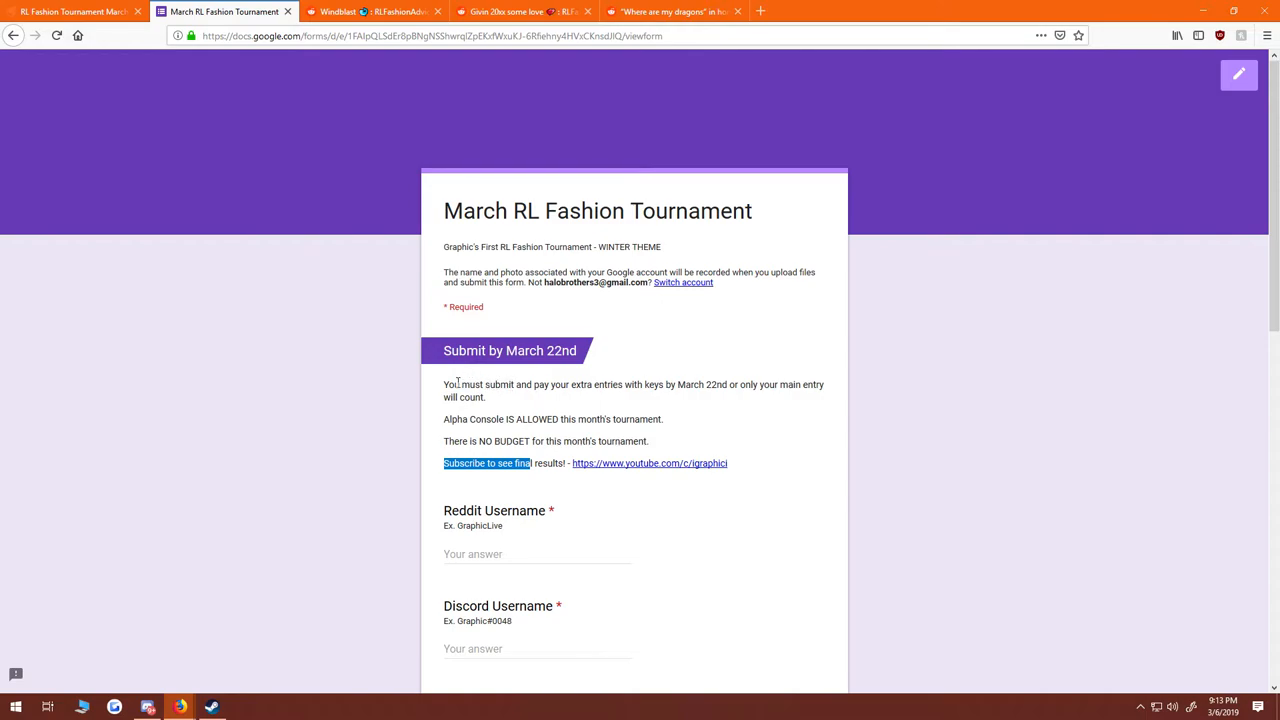
# - Scroll through the entry questions down to Design Name(s) and the Design Setup(s) answer field
pyautogui.scroll(-3)
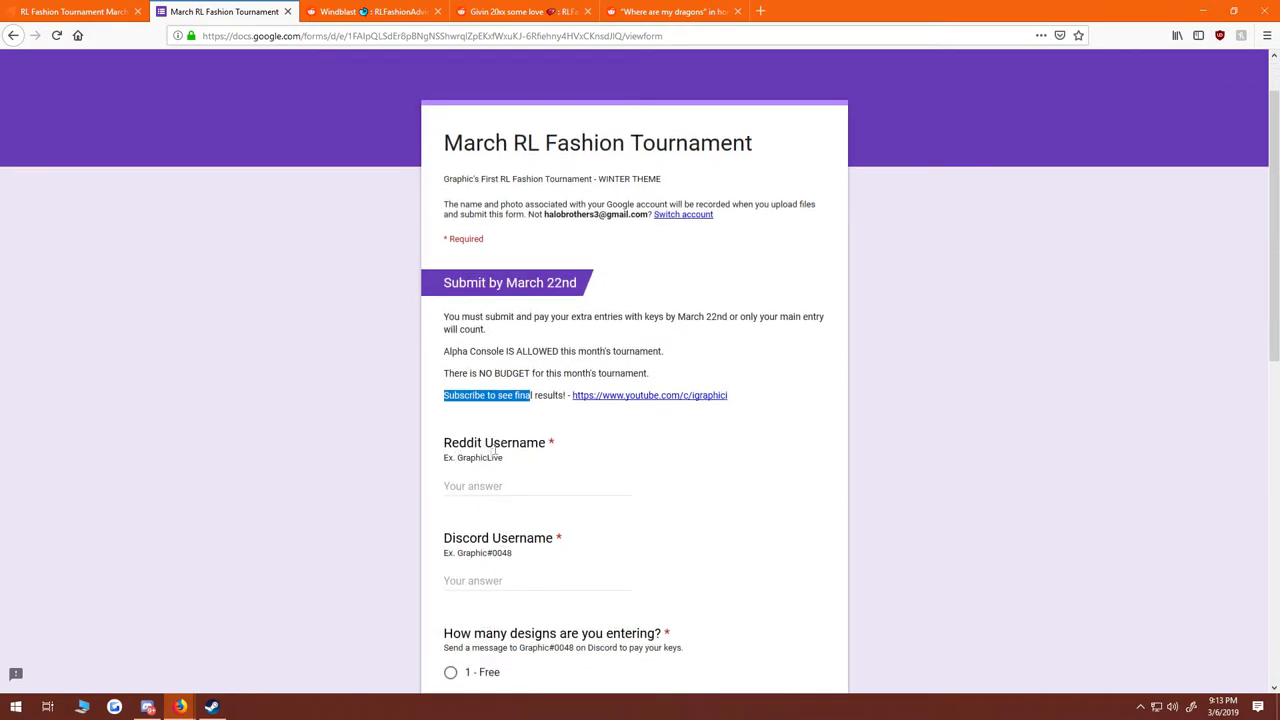
pyautogui.scroll(-3)
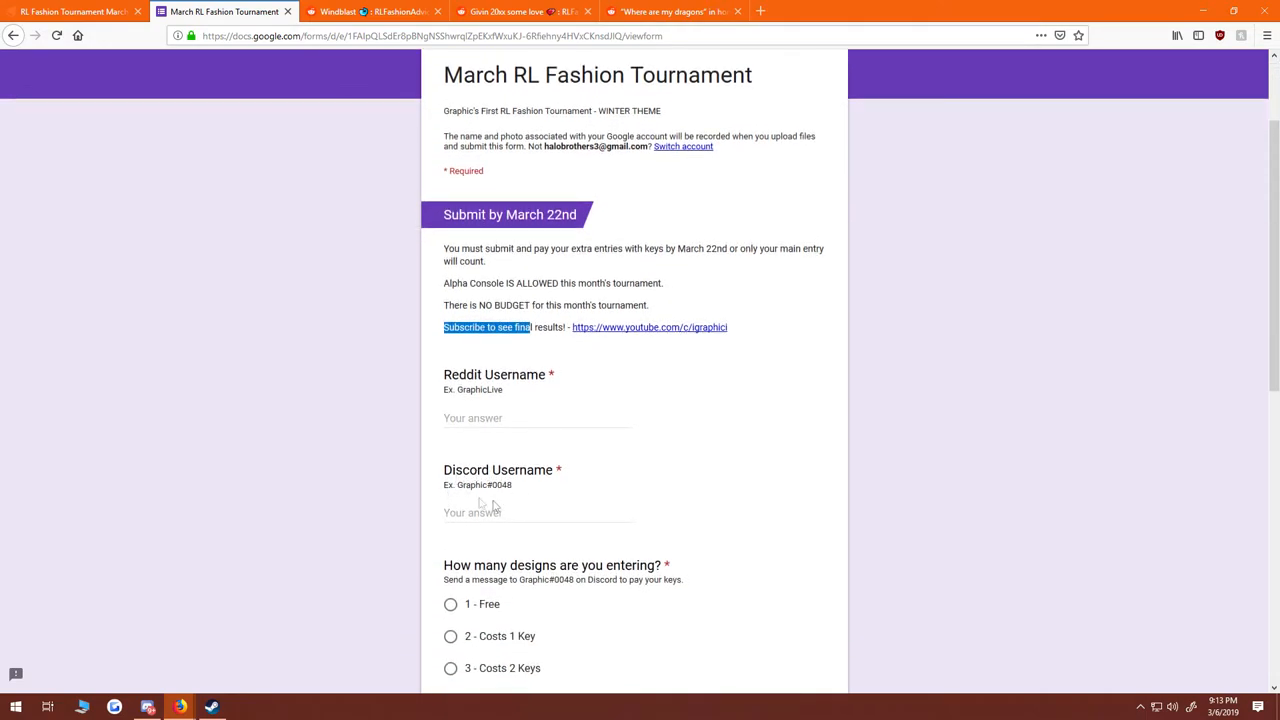
pyautogui.scroll(-3)
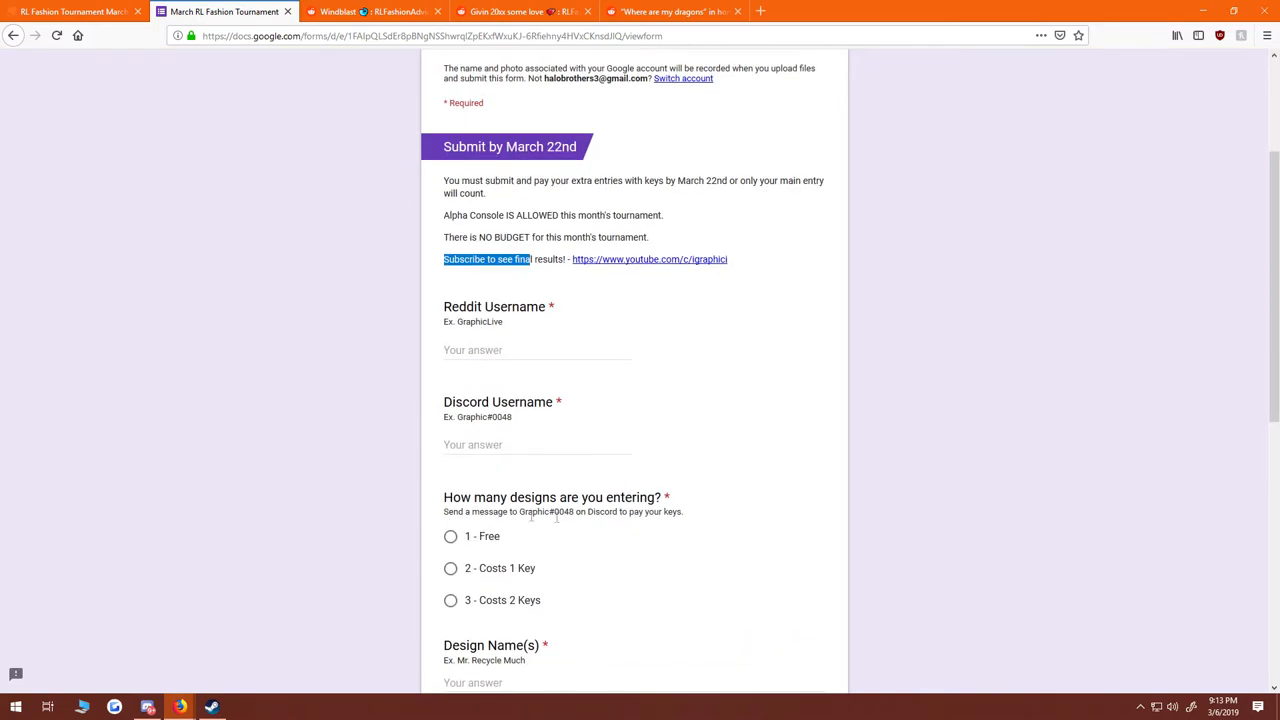
pyautogui.scroll(-3)
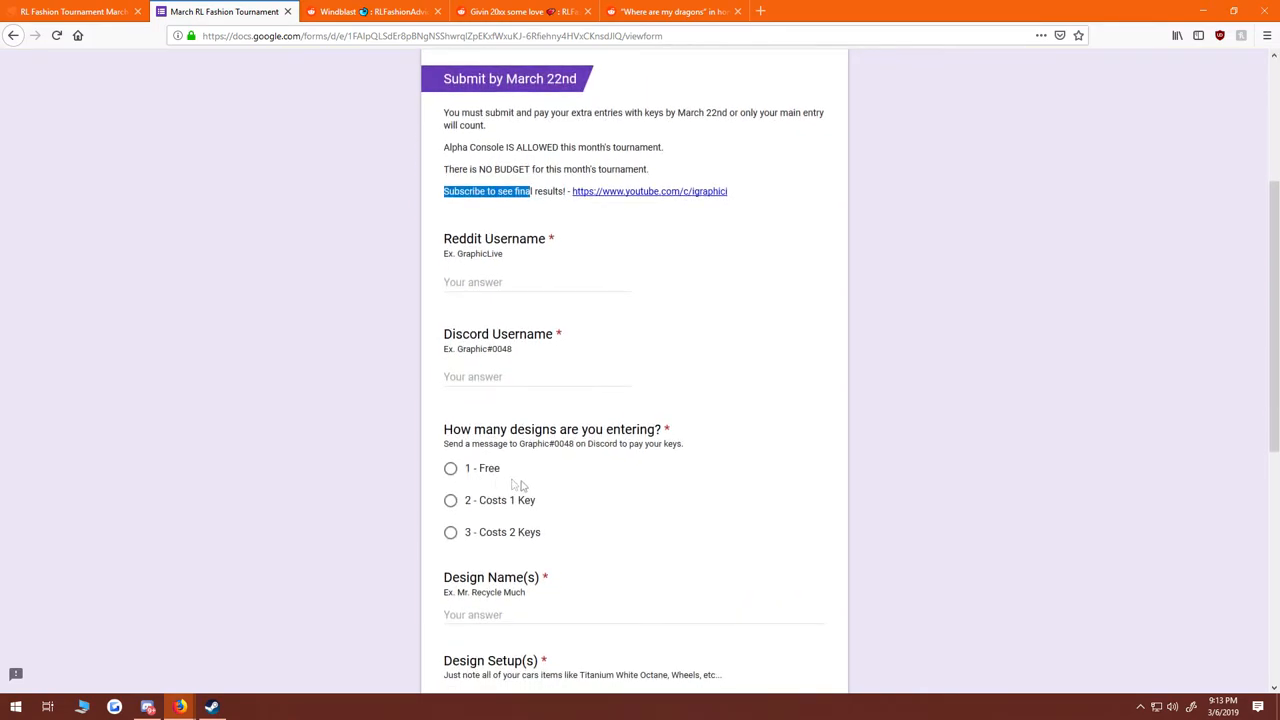
pyautogui.scroll(-3)
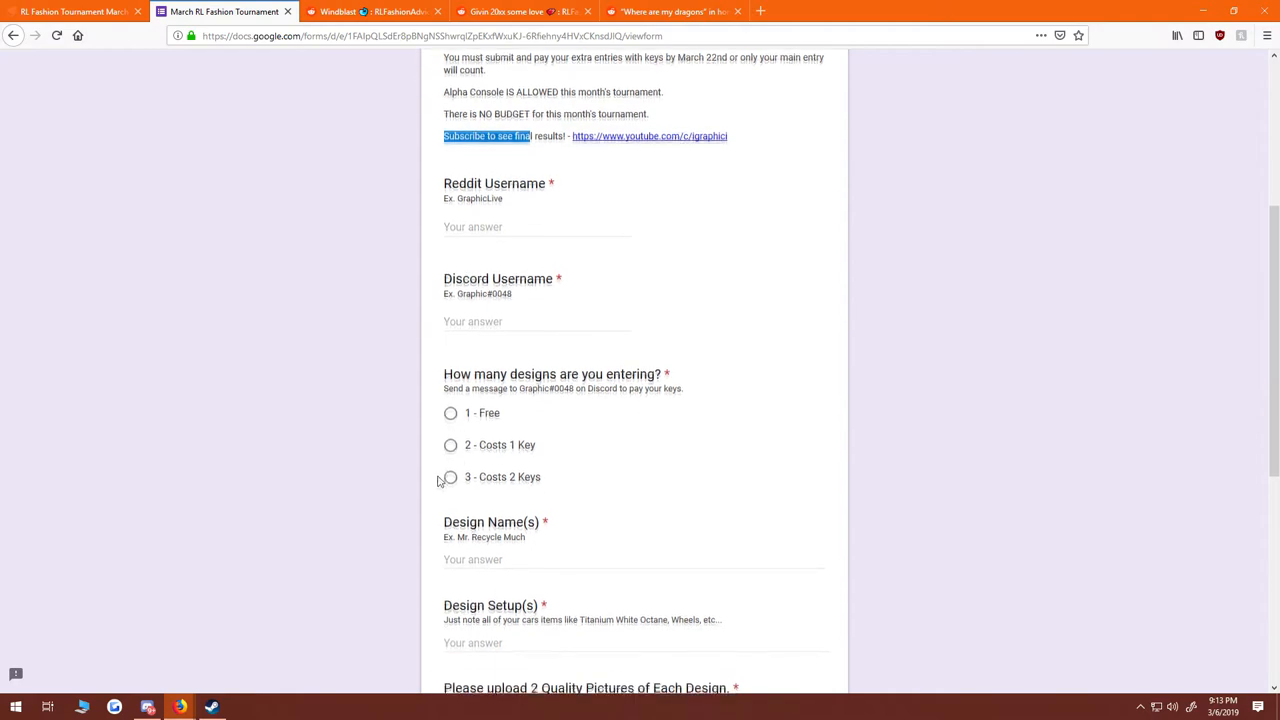
pyautogui.scroll(-3)
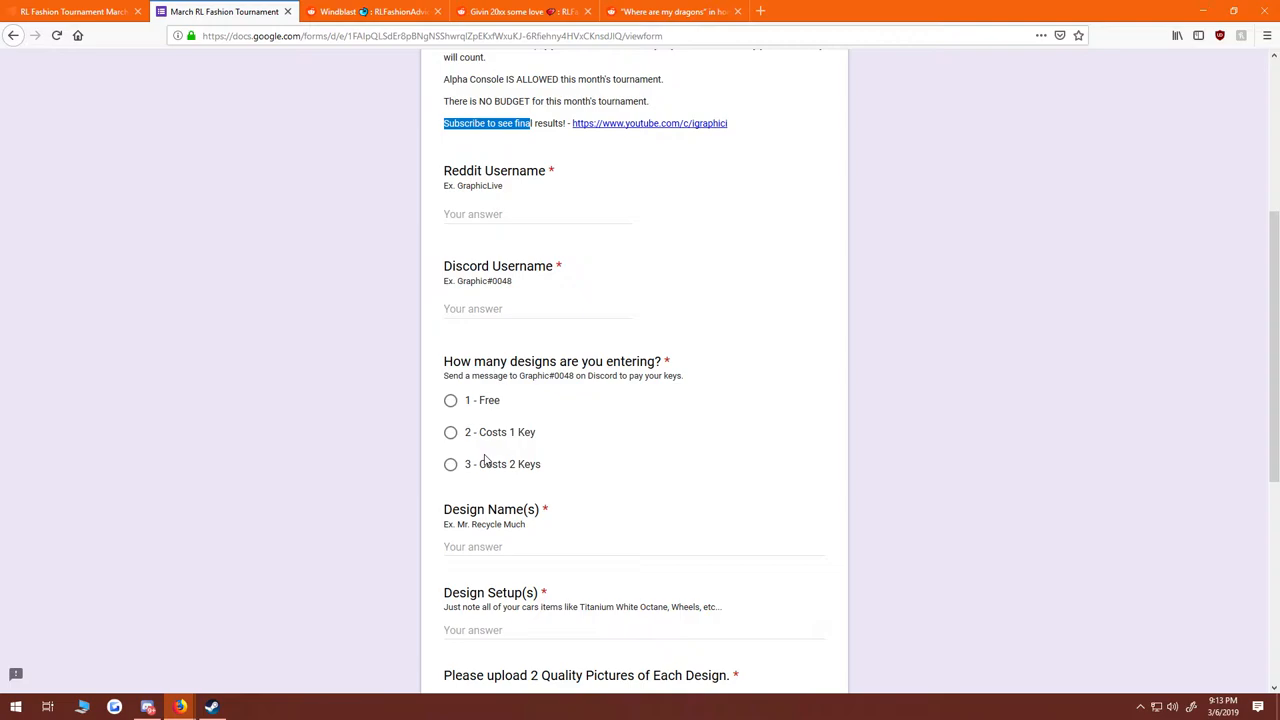
pyautogui.scroll(-3)
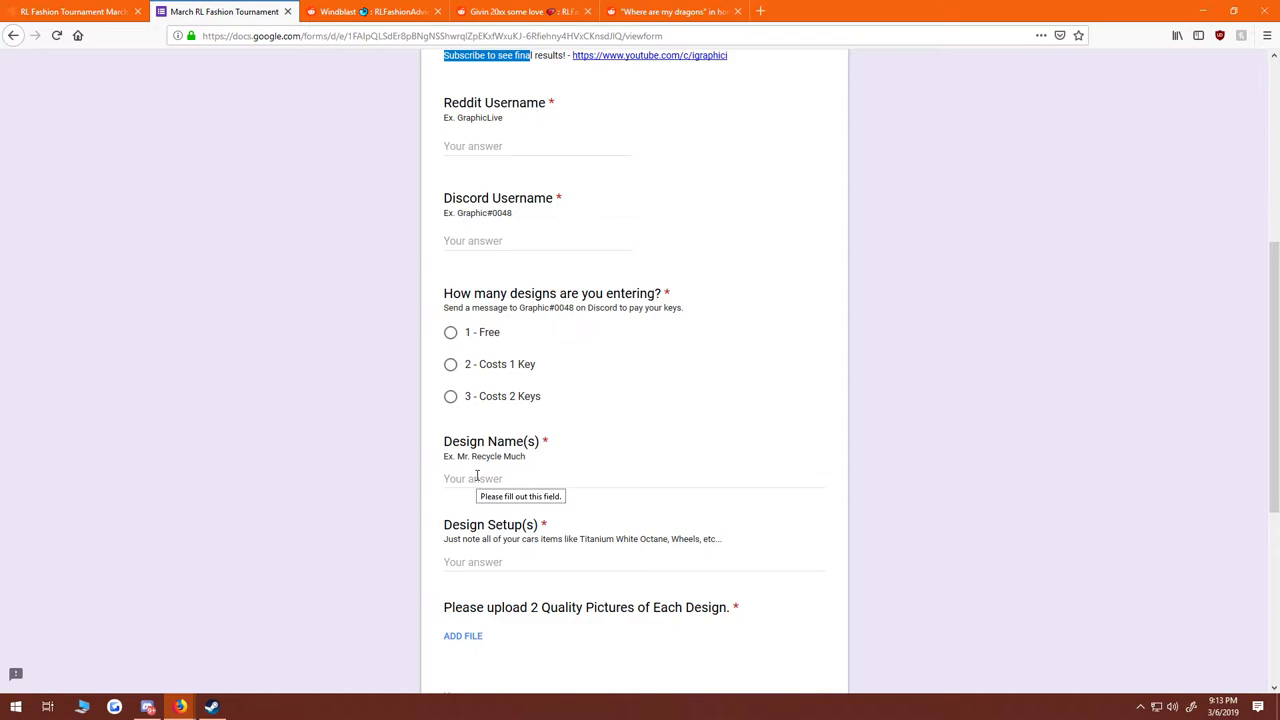
pyautogui.scroll(-3)
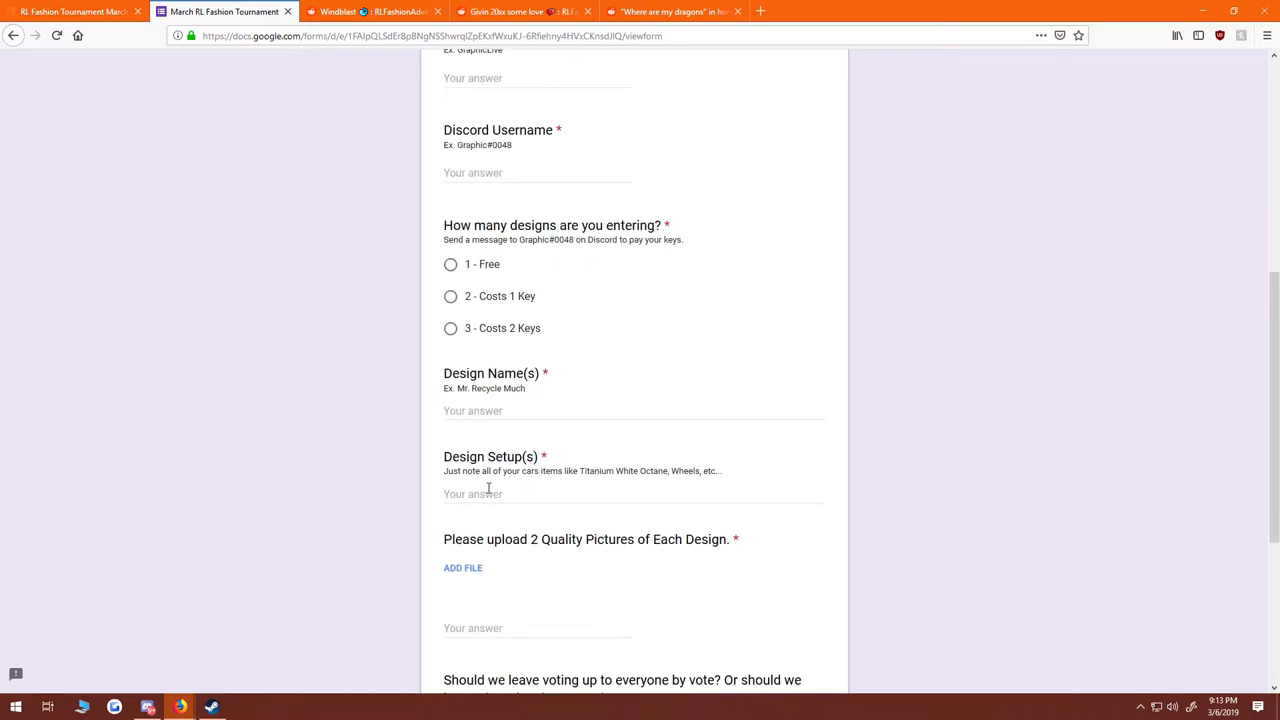
pyautogui.click(490, 494)
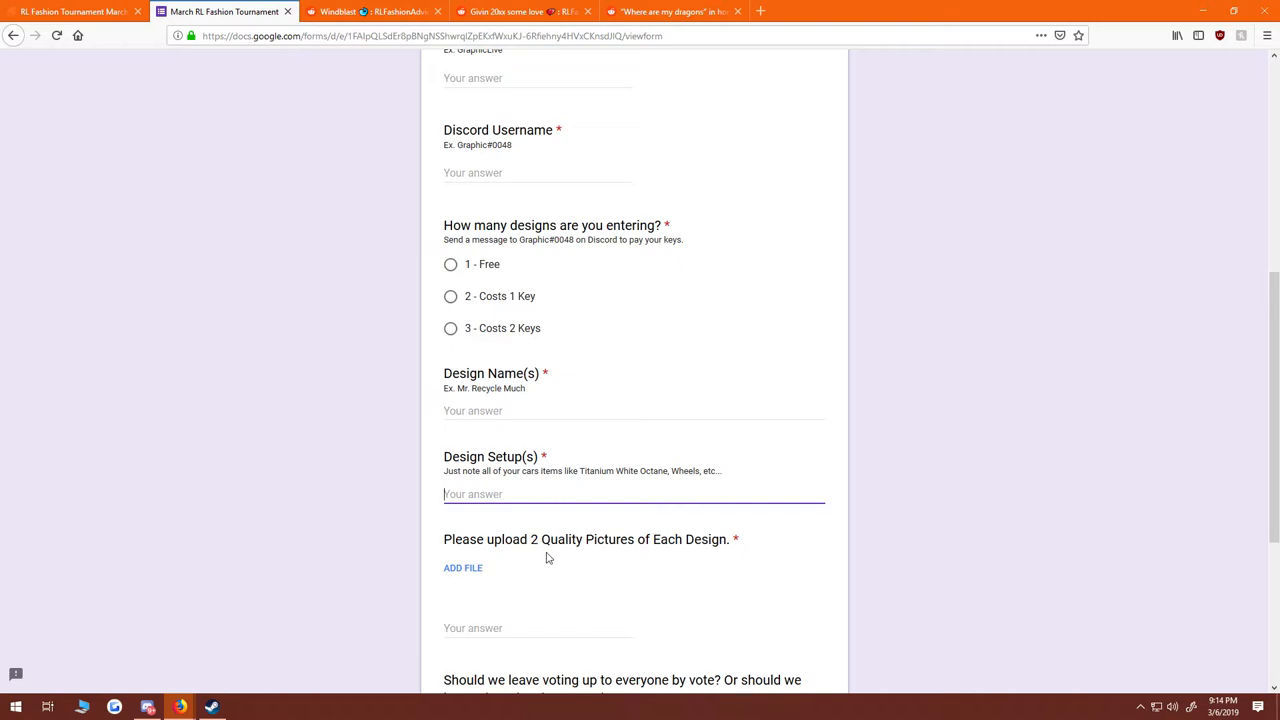
# - Continue down past the picture upload to the final voting question at the form's end
pyautogui.scroll(-3)
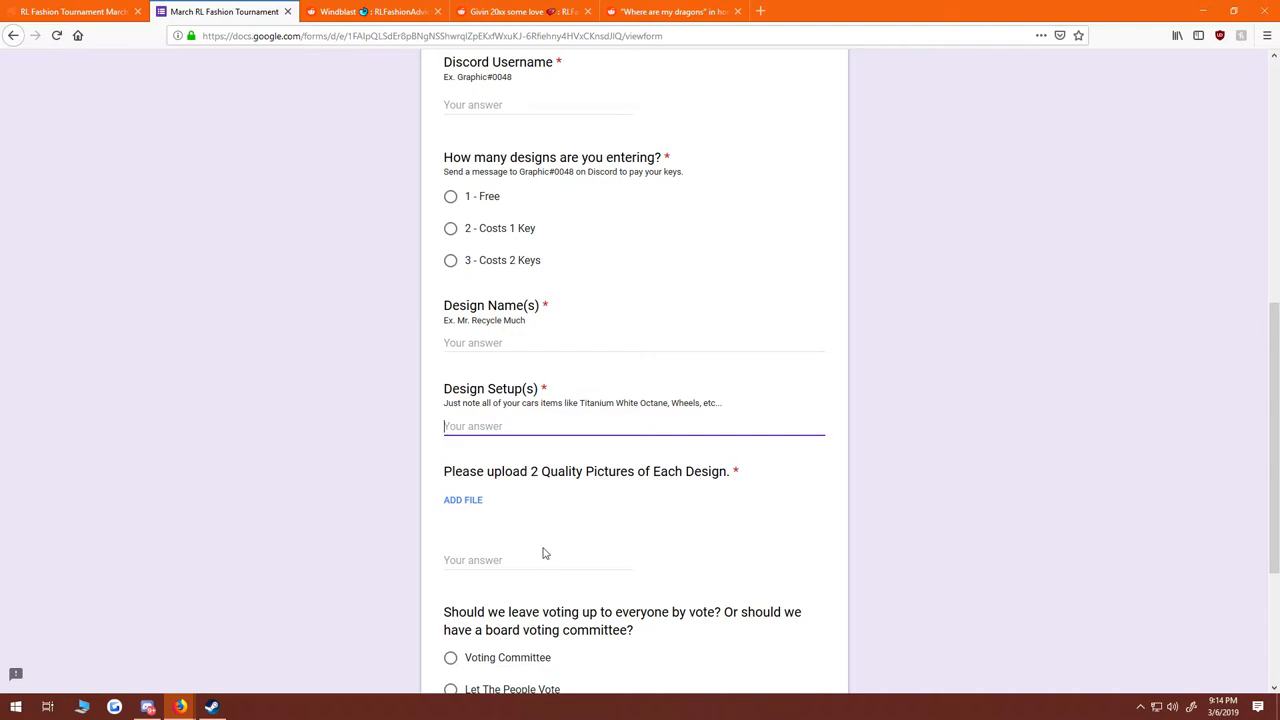
pyautogui.moveTo(560, 540)
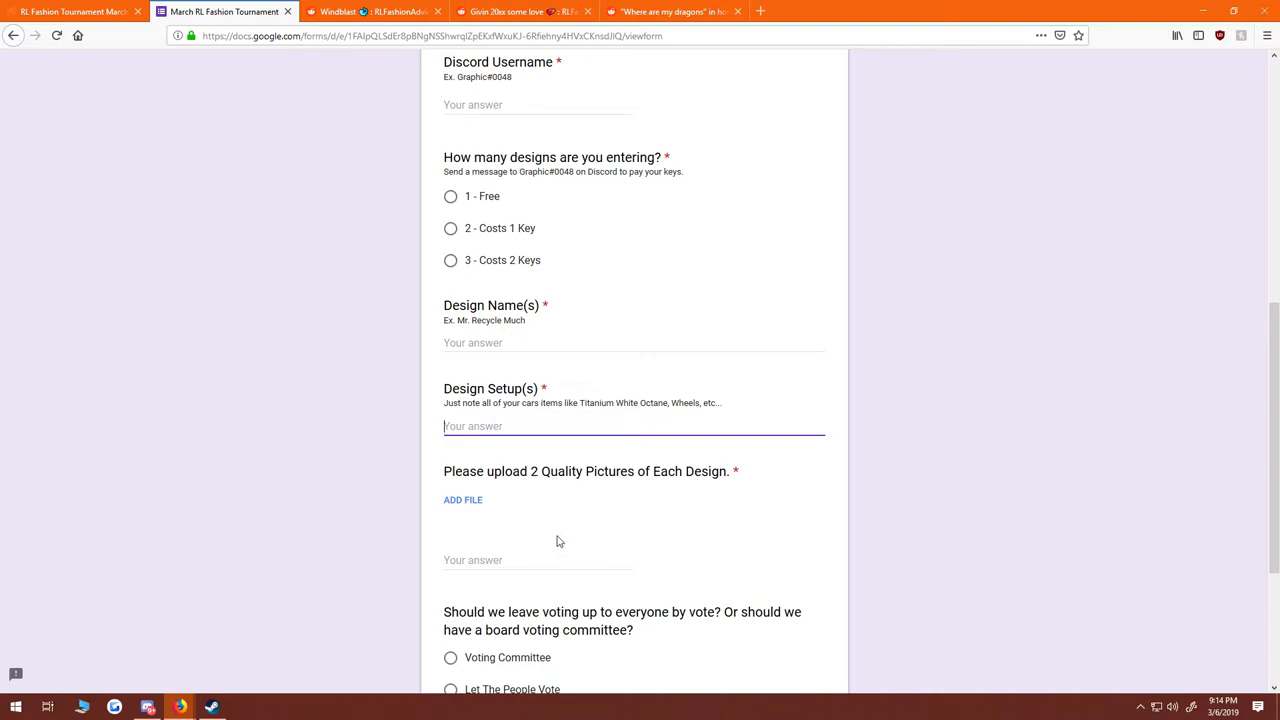
pyautogui.scroll(-3)
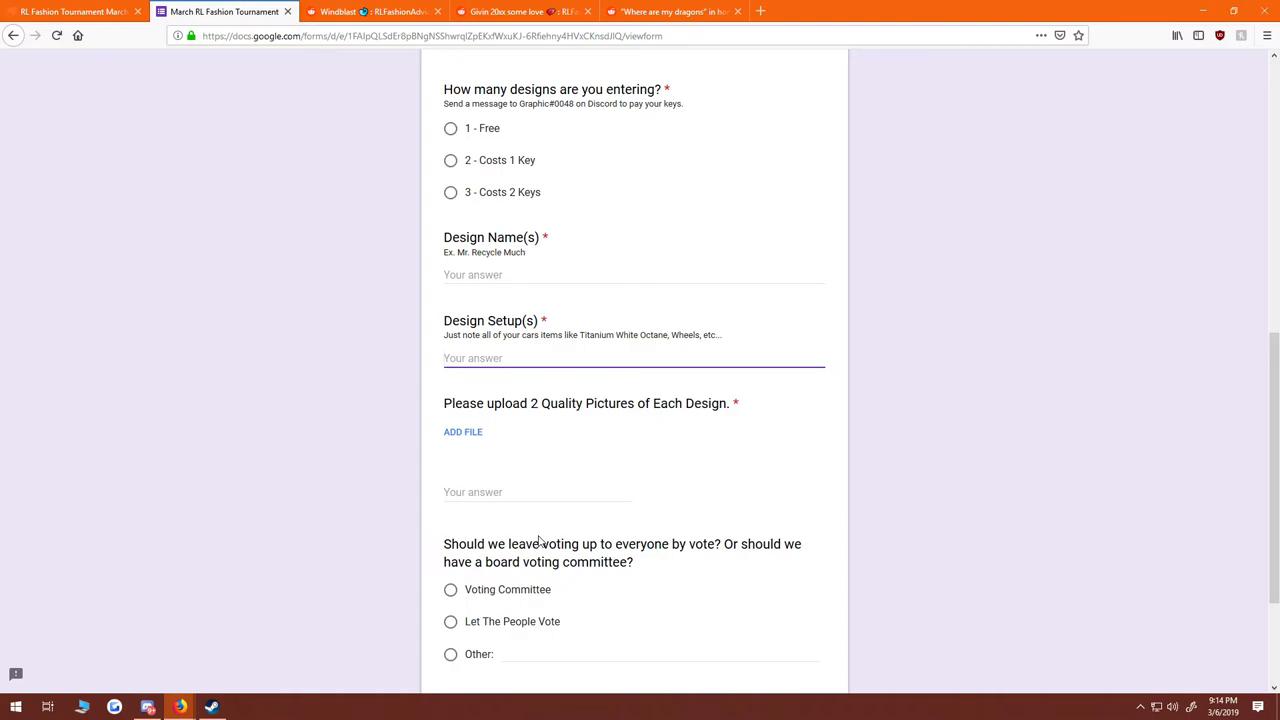
pyautogui.scroll(-3)
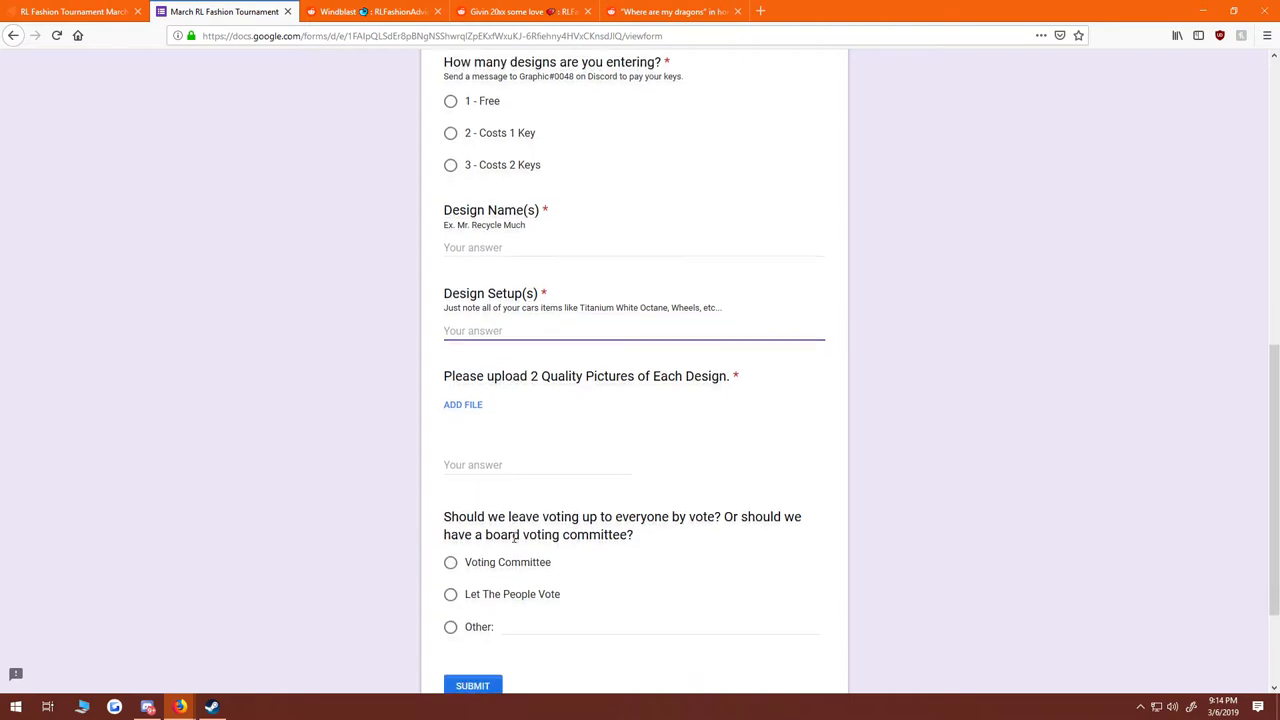
pyautogui.scroll(-3)
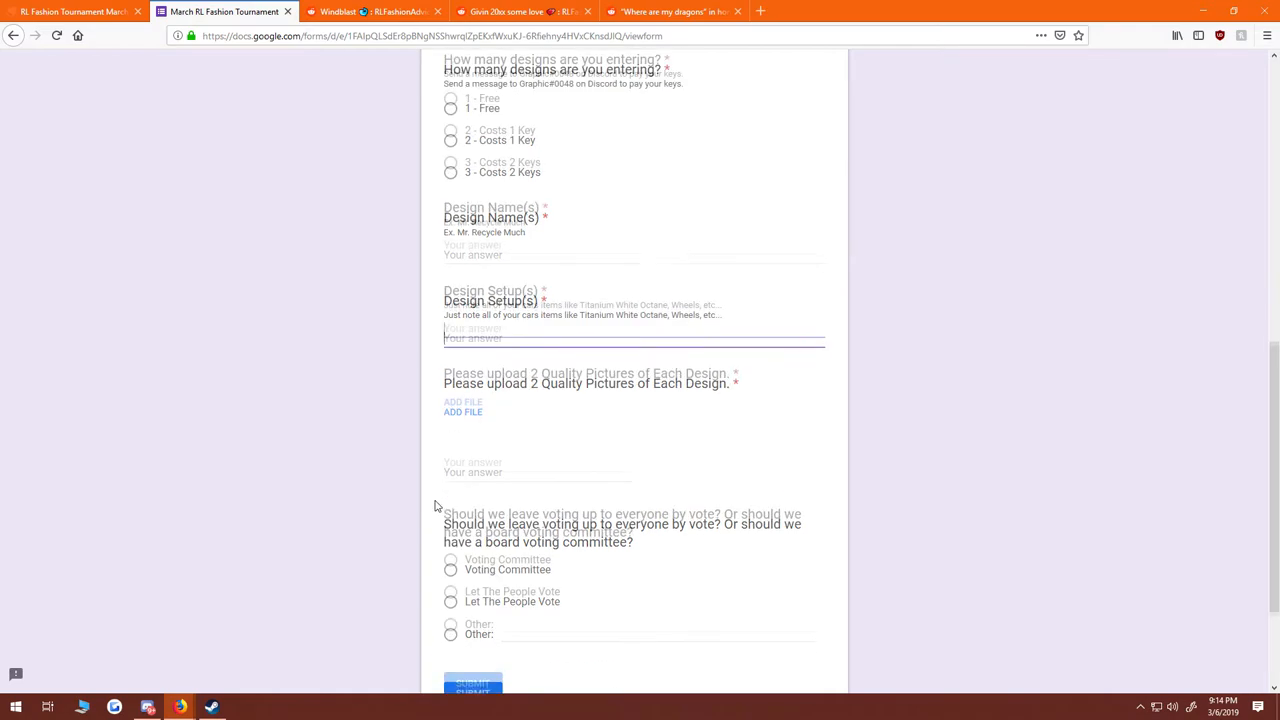
pyautogui.scroll(3)
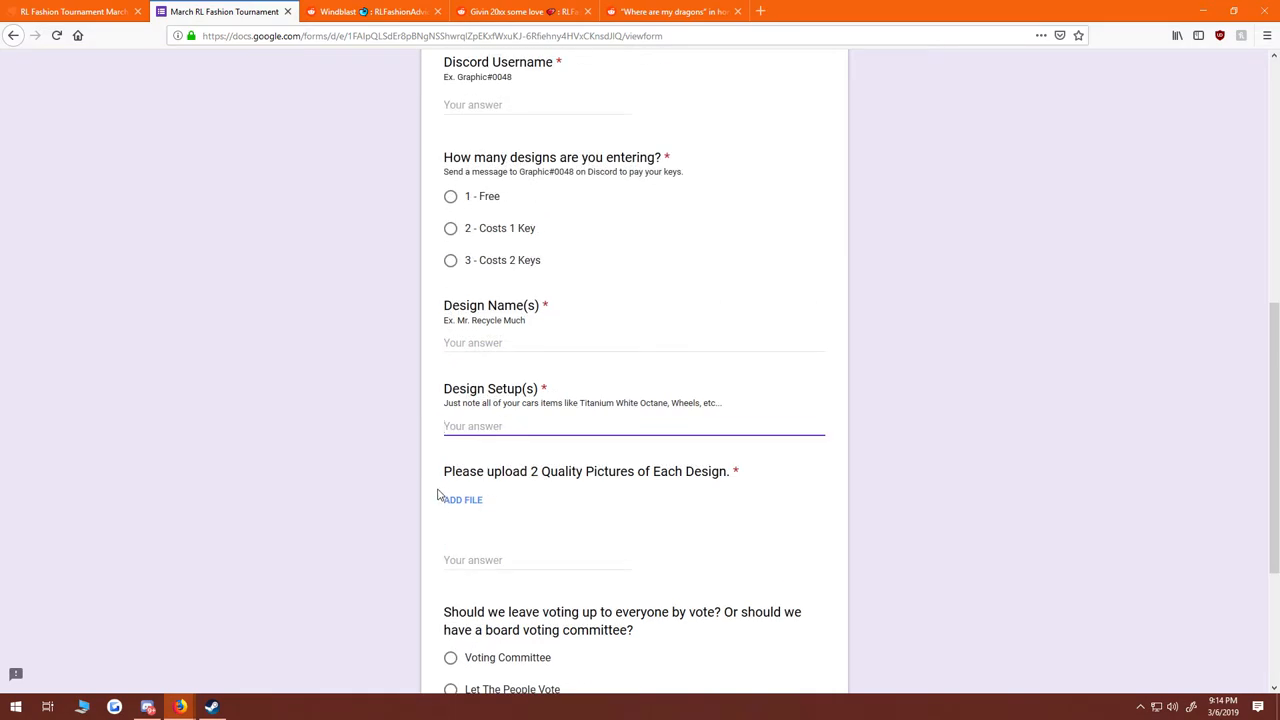
# - Scroll back to the form title, 'Submit by March 22nd' rules and YouTube results link
pyautogui.scroll(3)
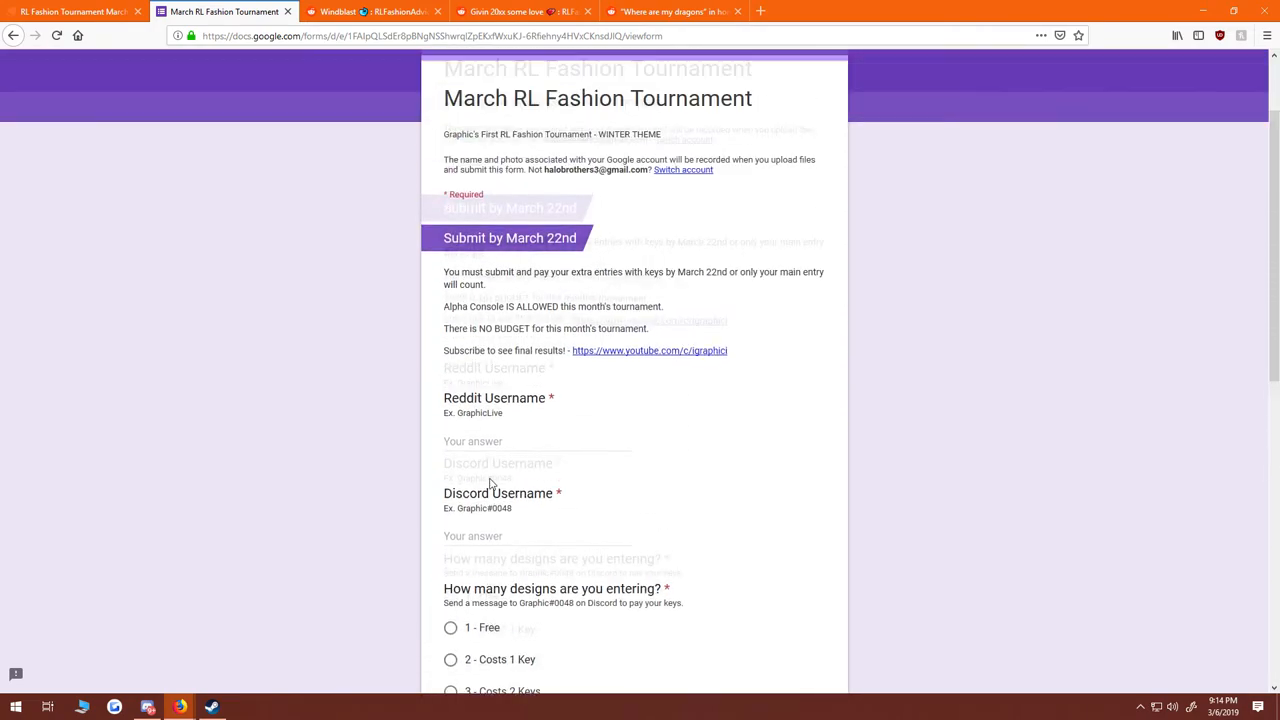
pyautogui.scroll(3)
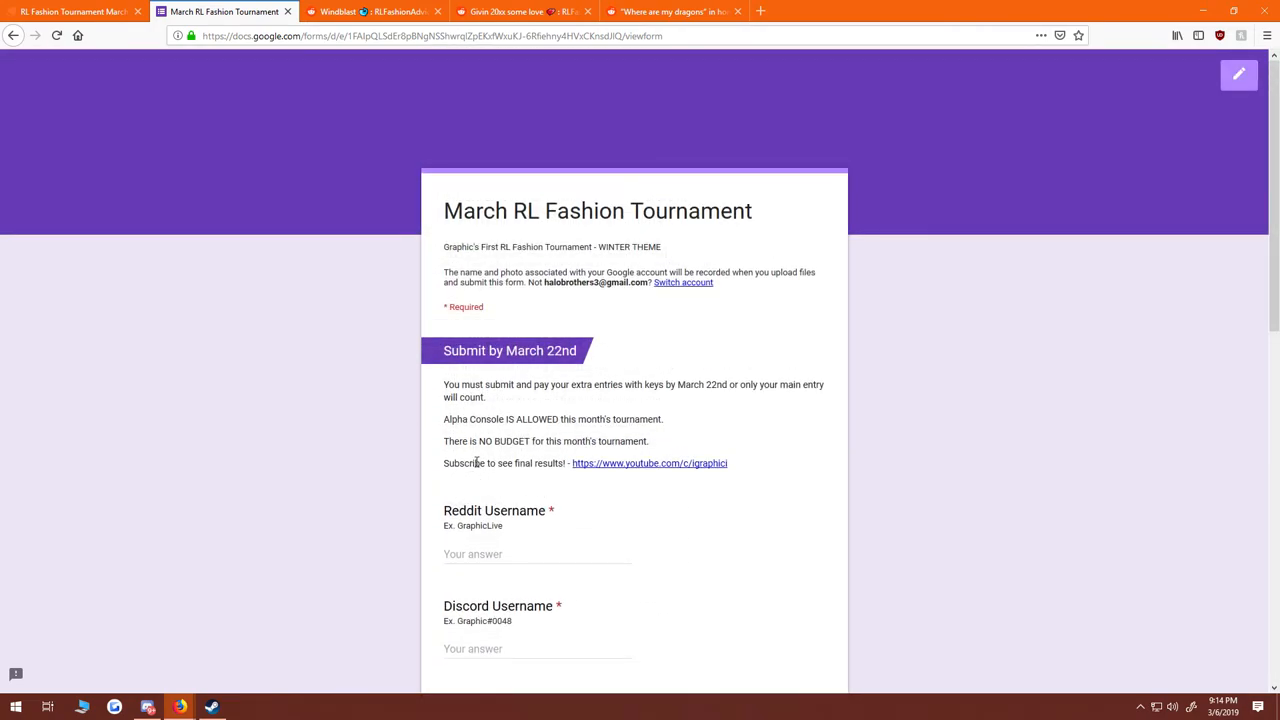
pyautogui.moveTo(472, 424)
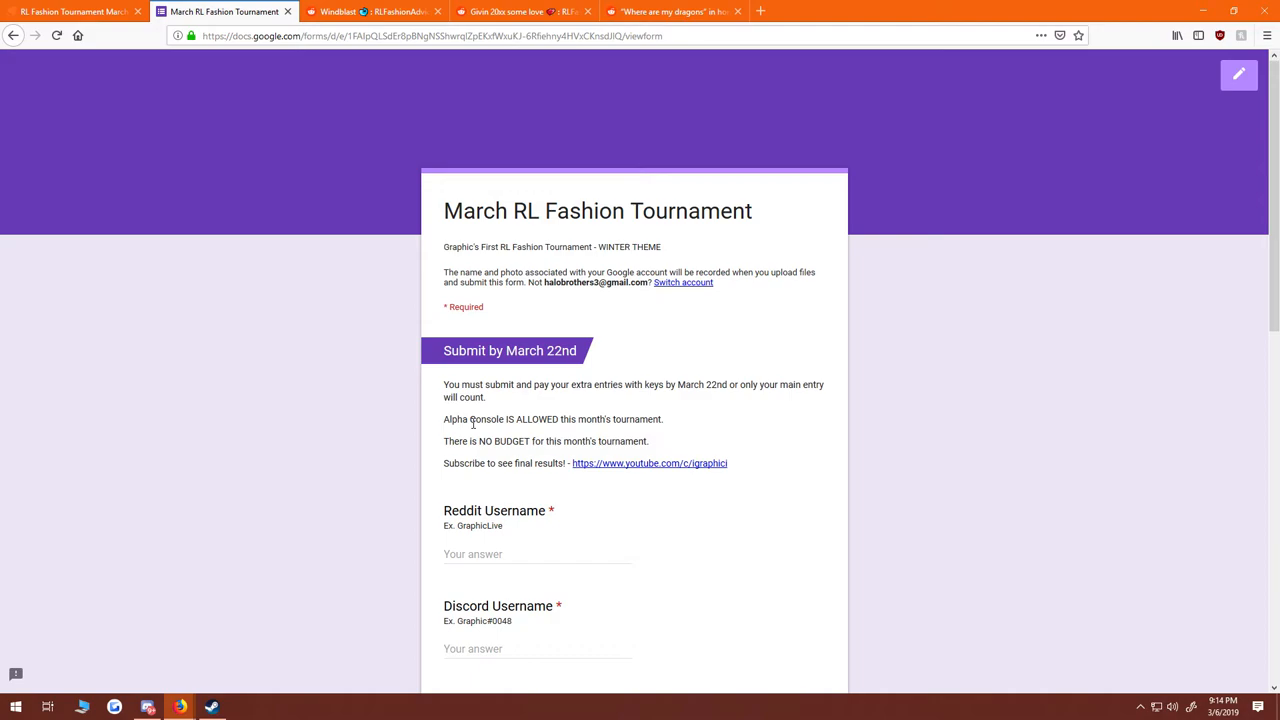
pyautogui.moveTo(476, 424)
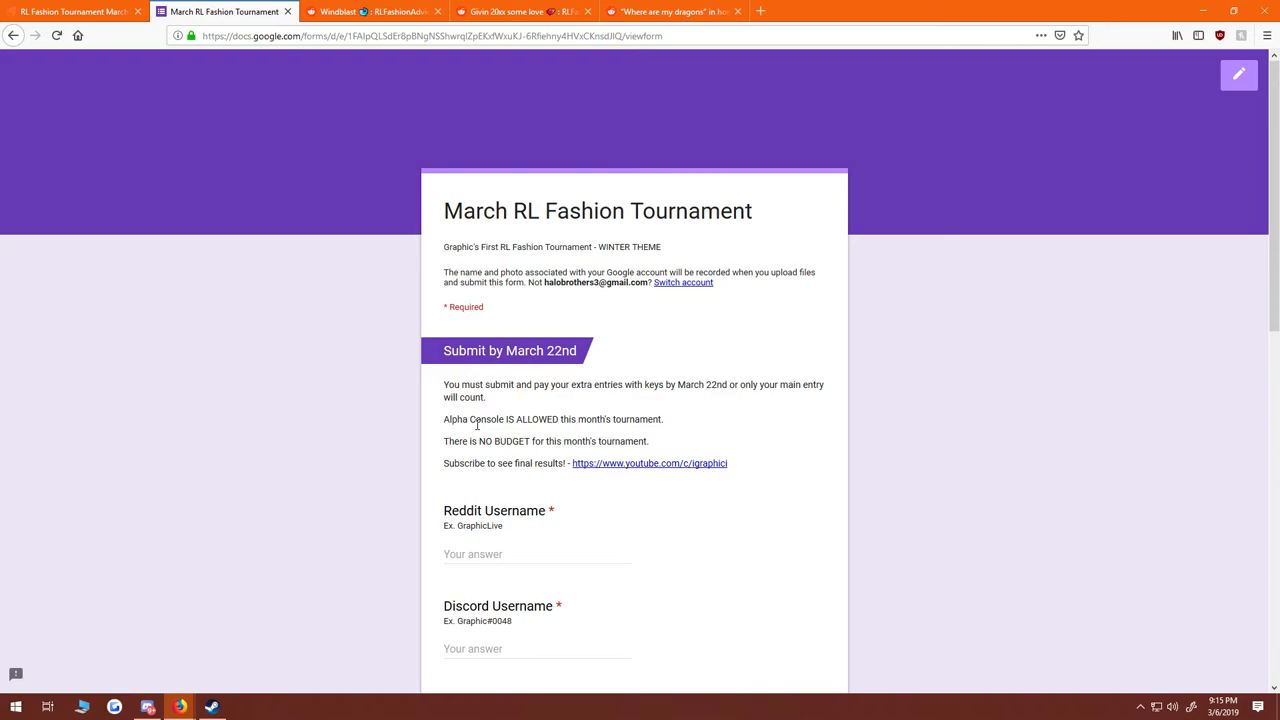
pyautogui.moveTo(486, 468)
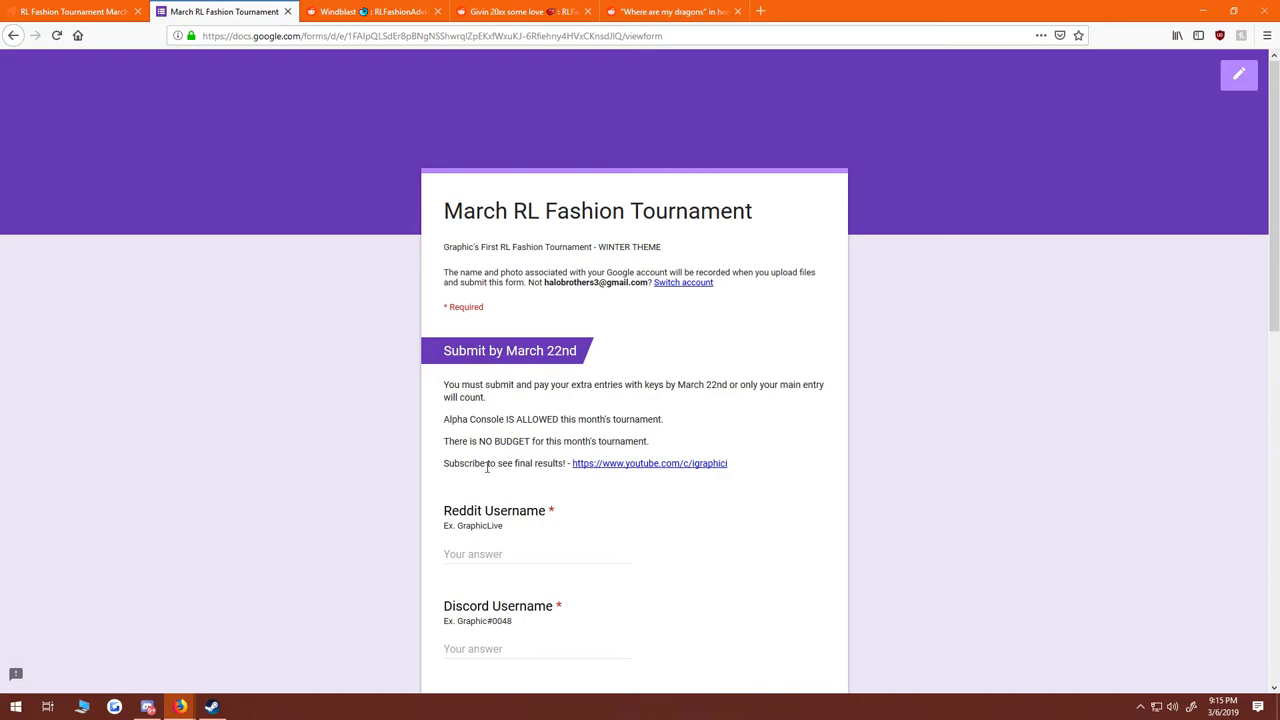
pyautogui.scroll(-3)
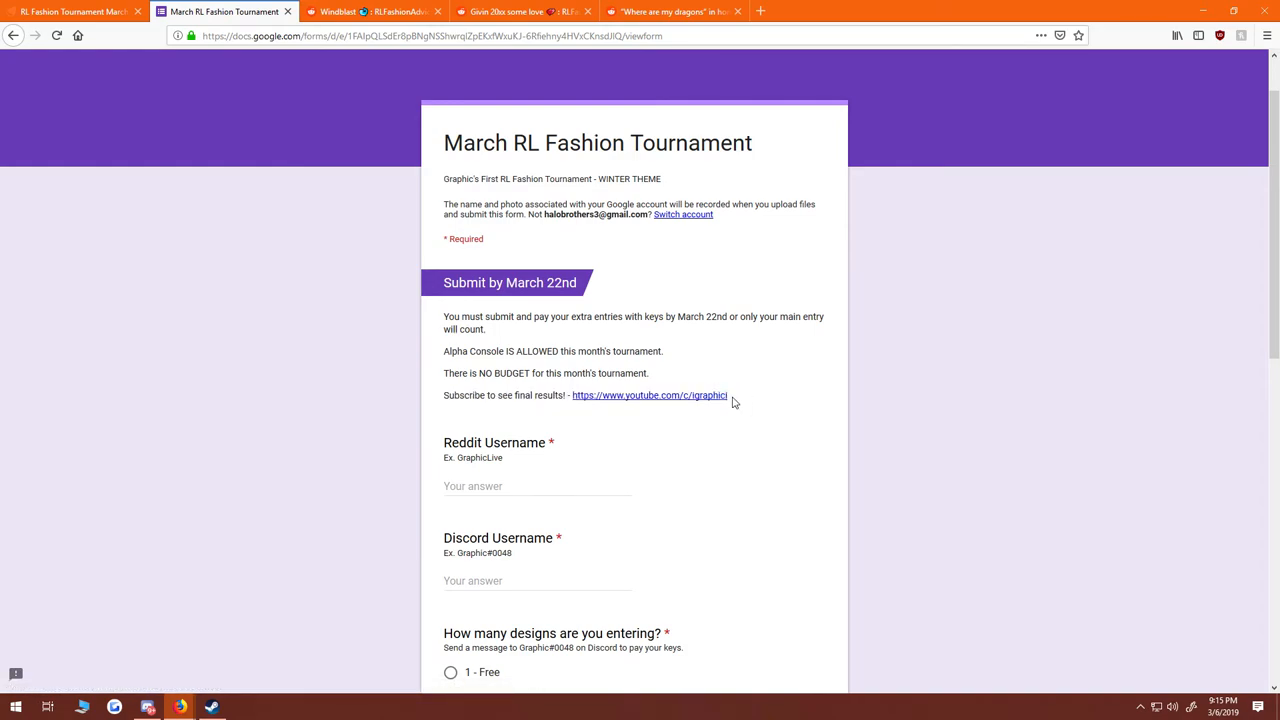
pyautogui.moveTo(444, 396); pyautogui.dragTo(728, 396)
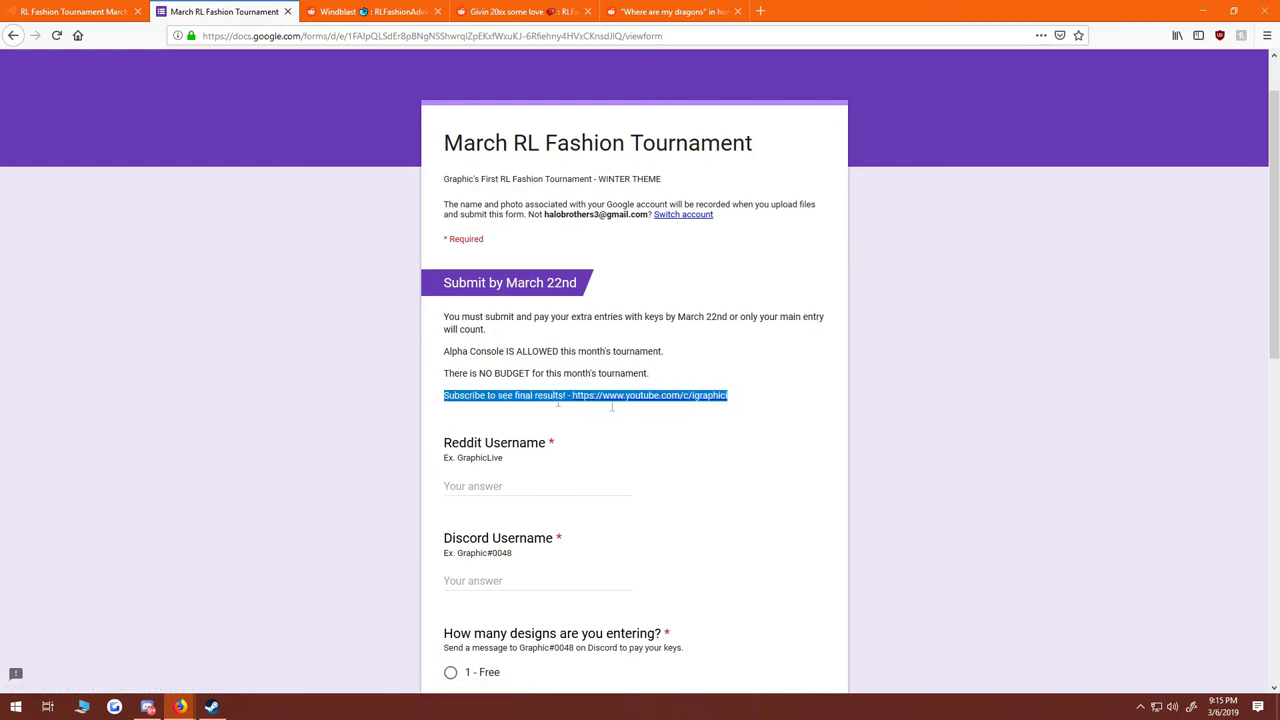
pyautogui.click(692, 422)
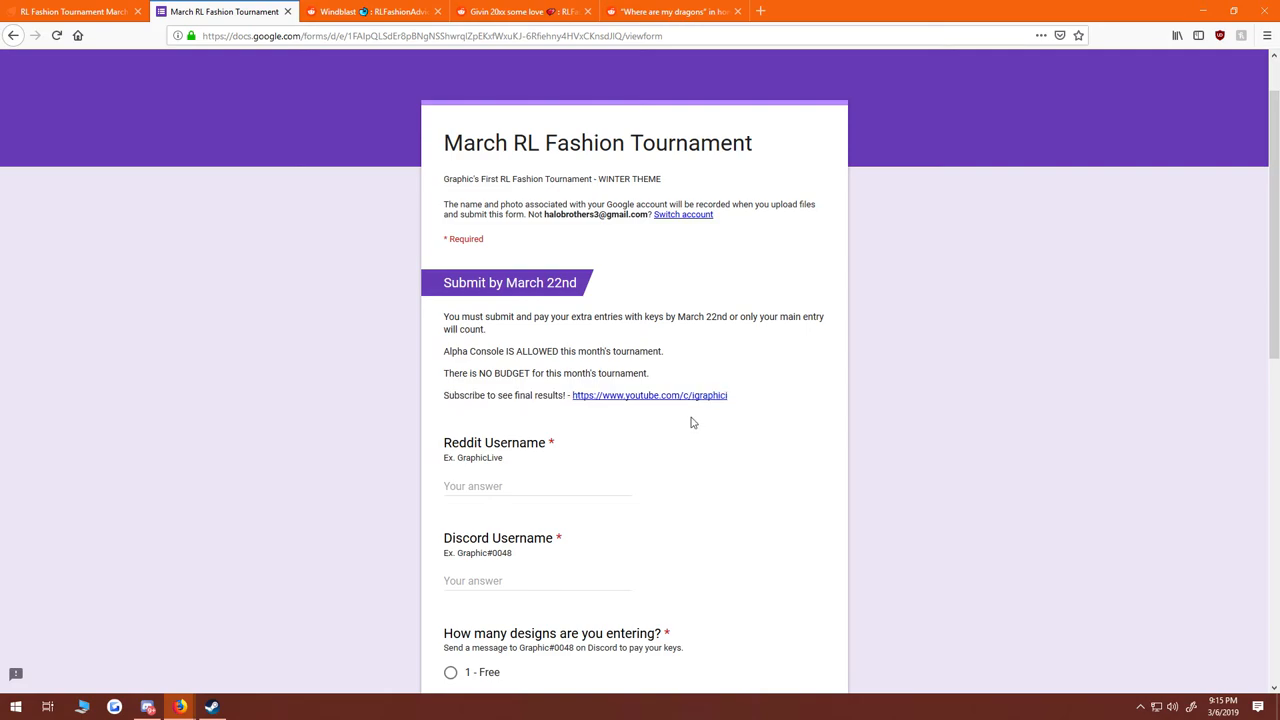
pyautogui.moveTo(676, 424)
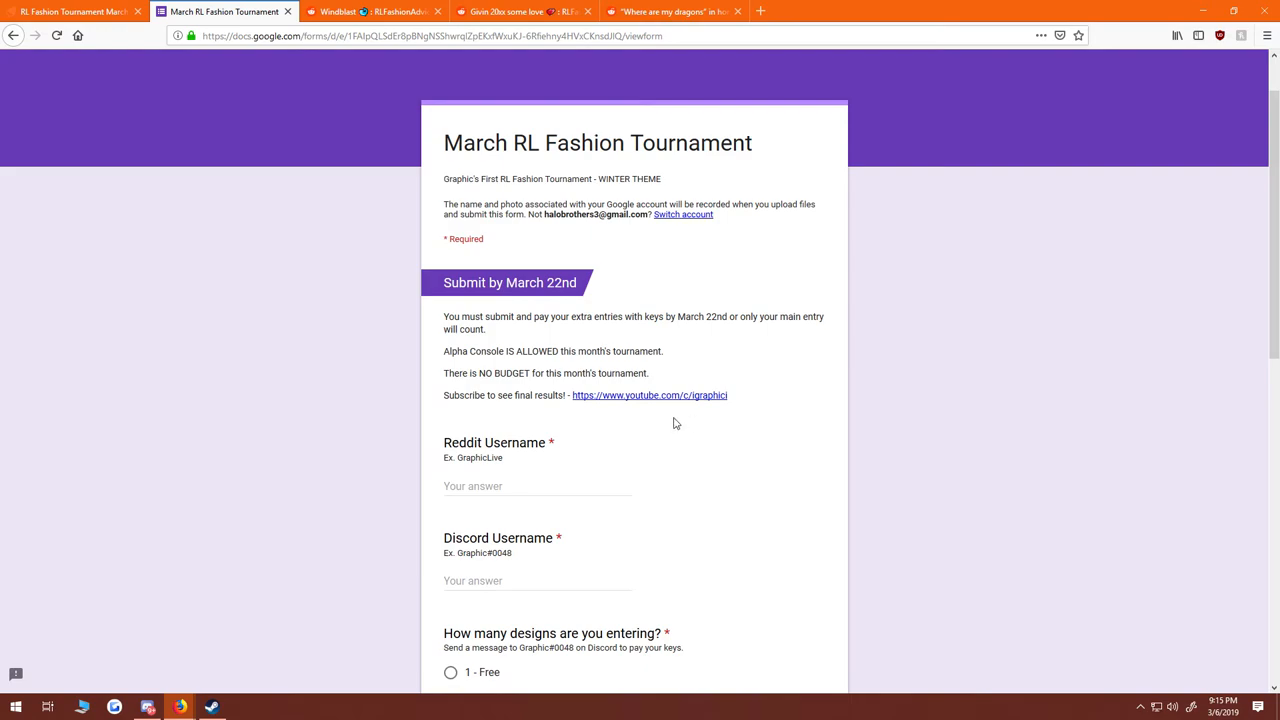
pyautogui.moveTo(390, 100)
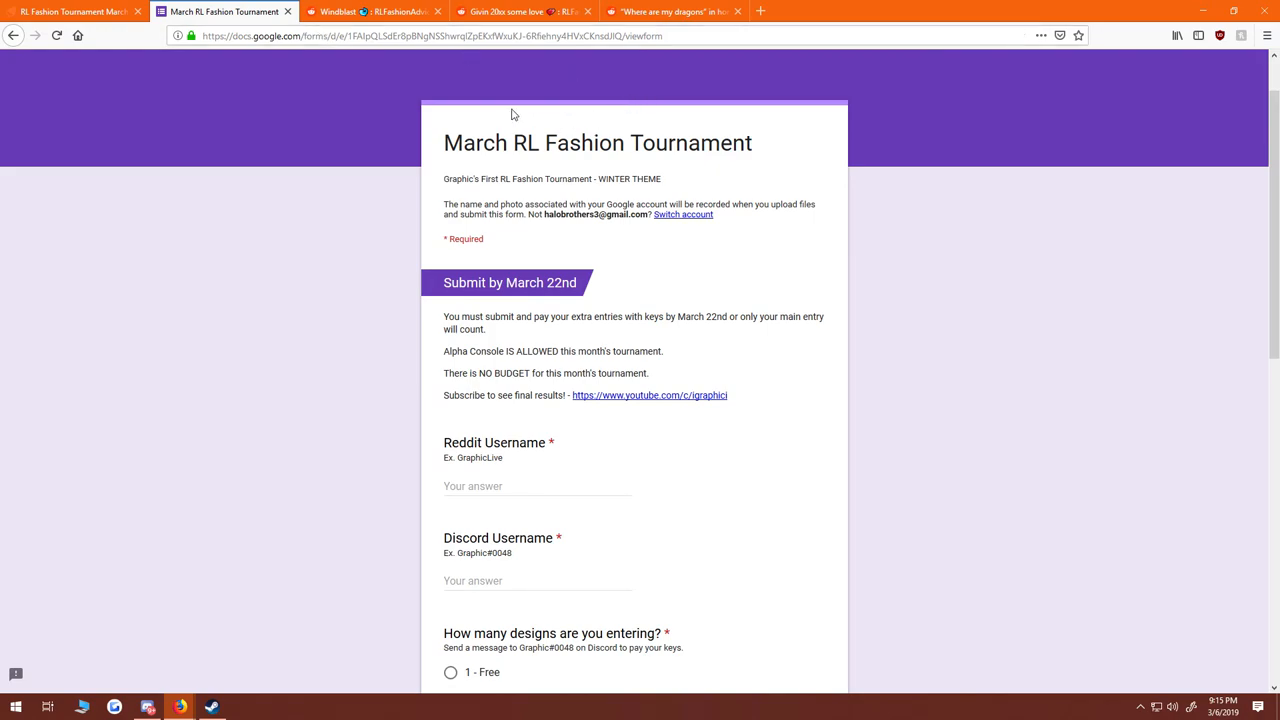
pyautogui.moveTo(460, 112)
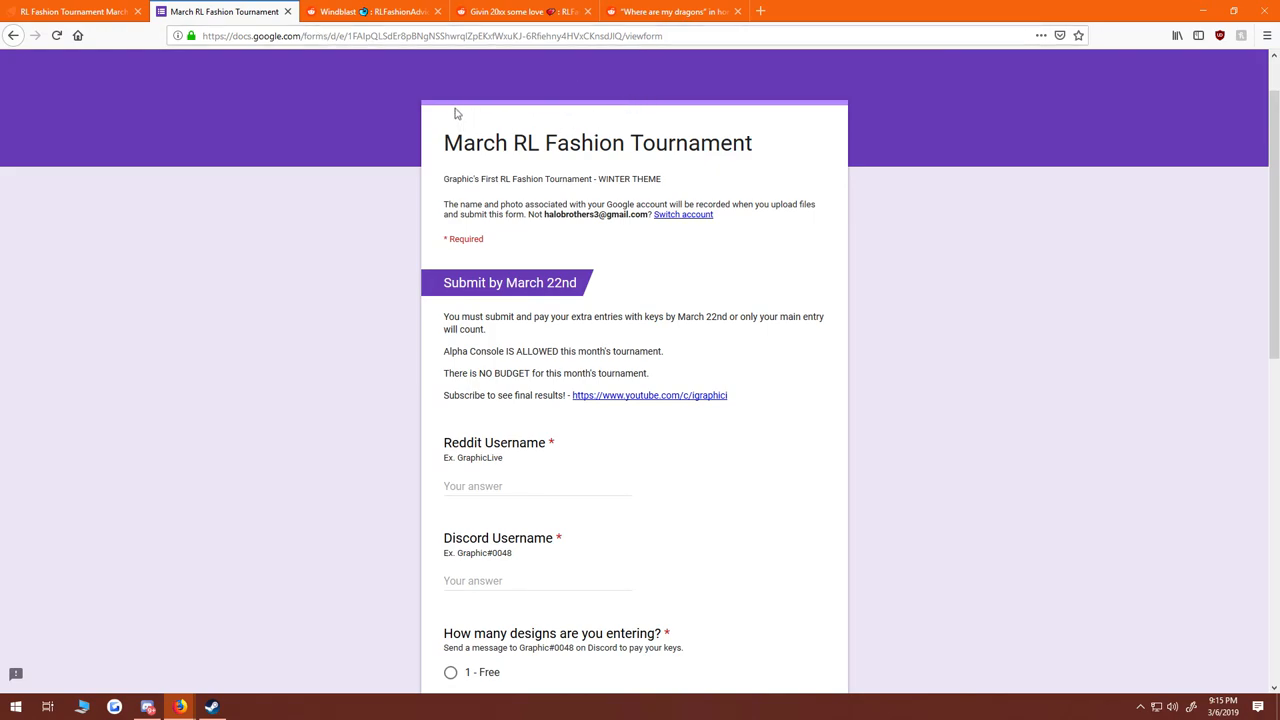
pyautogui.moveTo(344, 112)
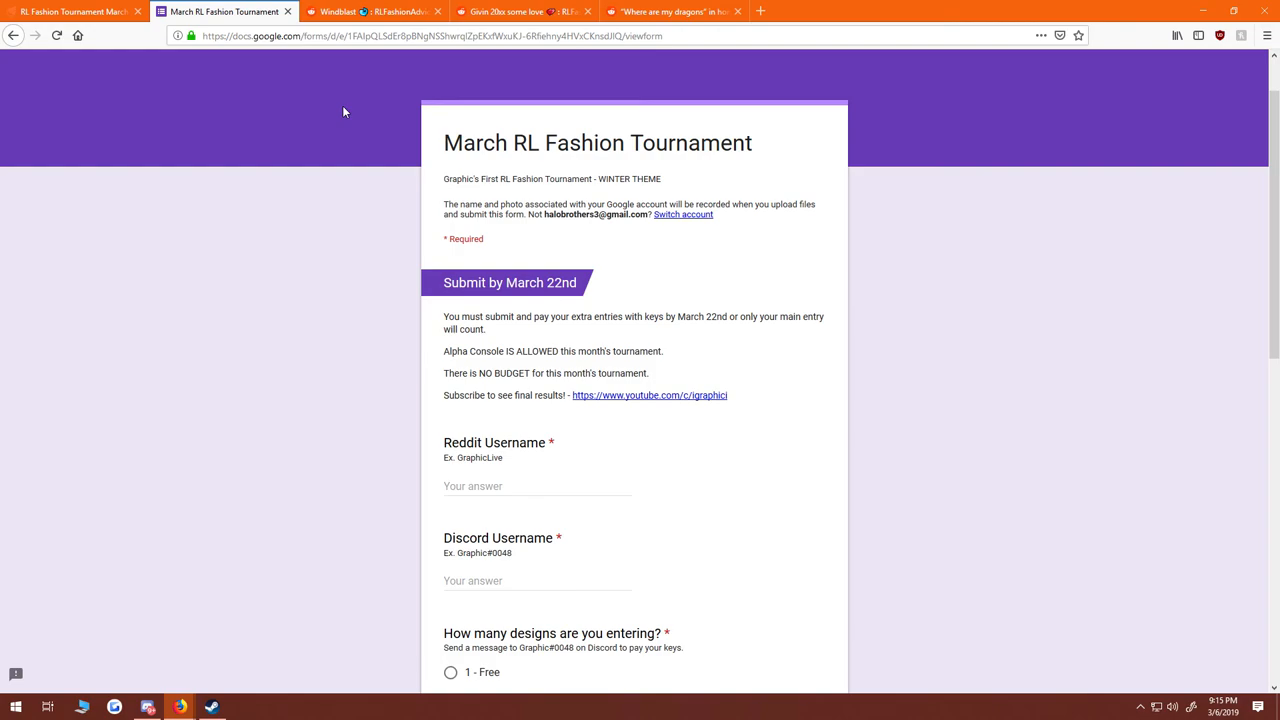
pyautogui.scroll(-3)
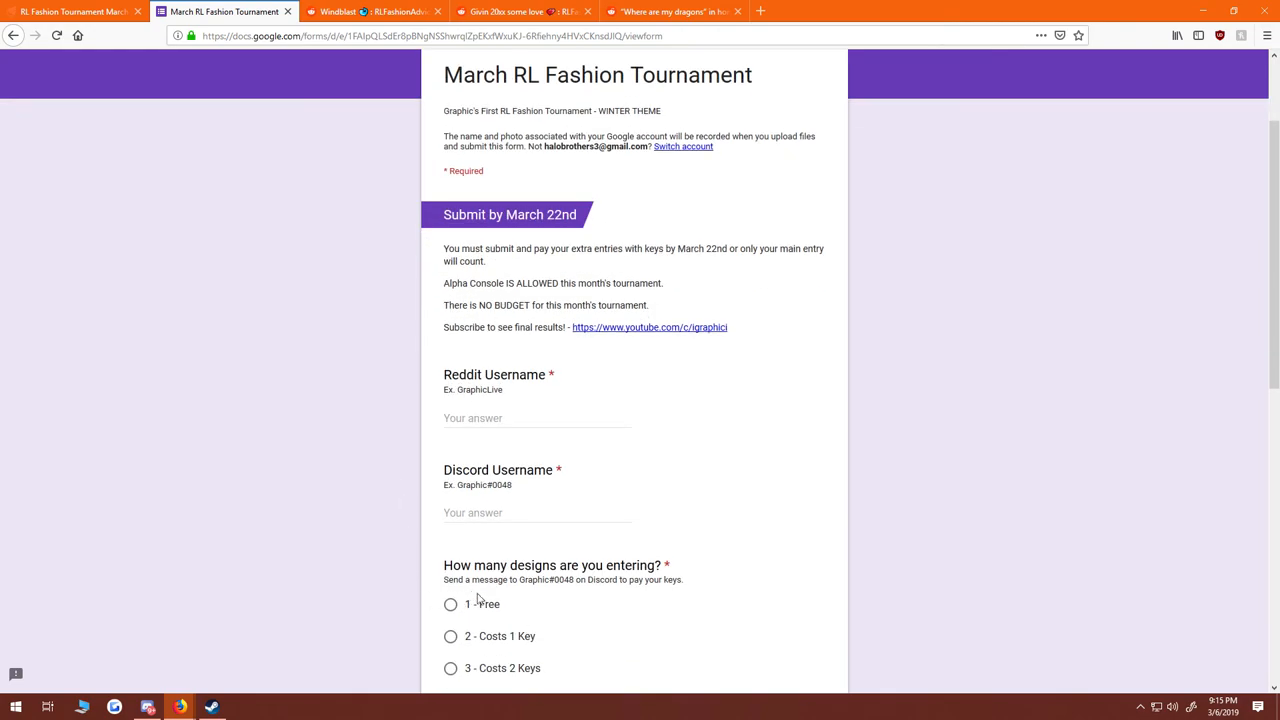
pyautogui.moveTo(548, 600)
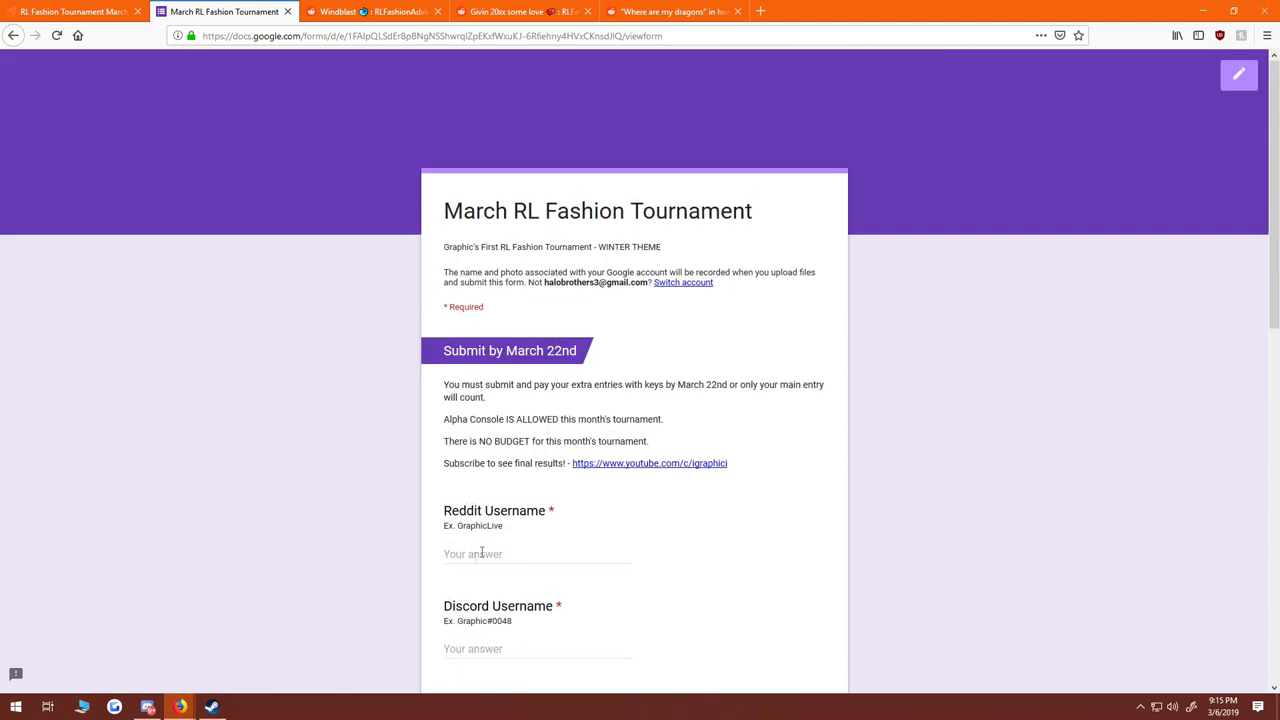
pyautogui.moveTo(858, 466)
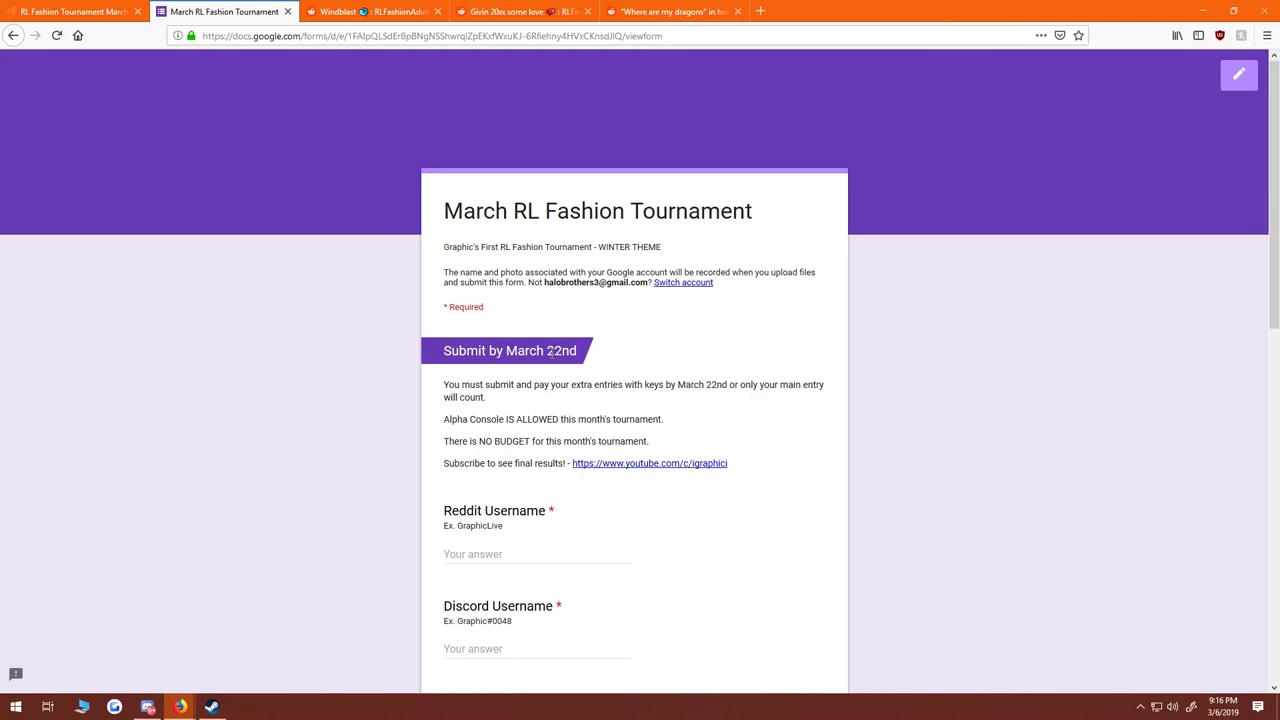
pyautogui.moveTo(996, 390)
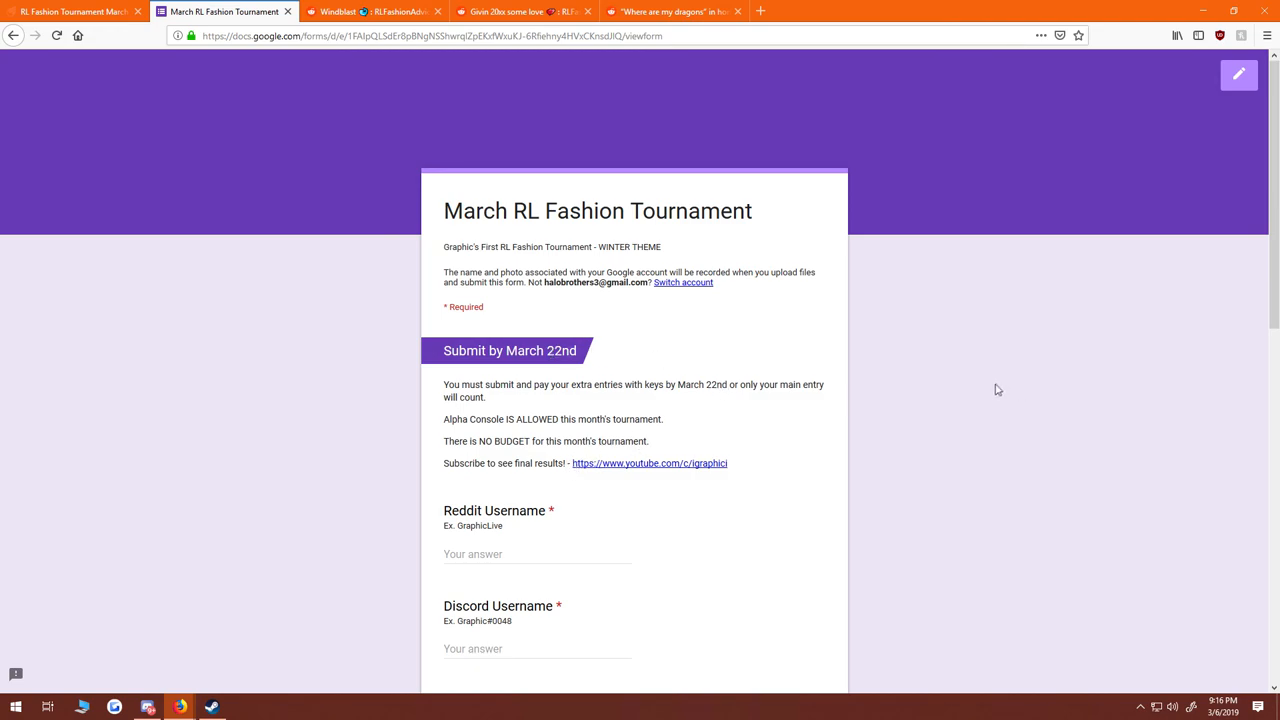
pyautogui.moveTo(908, 380)
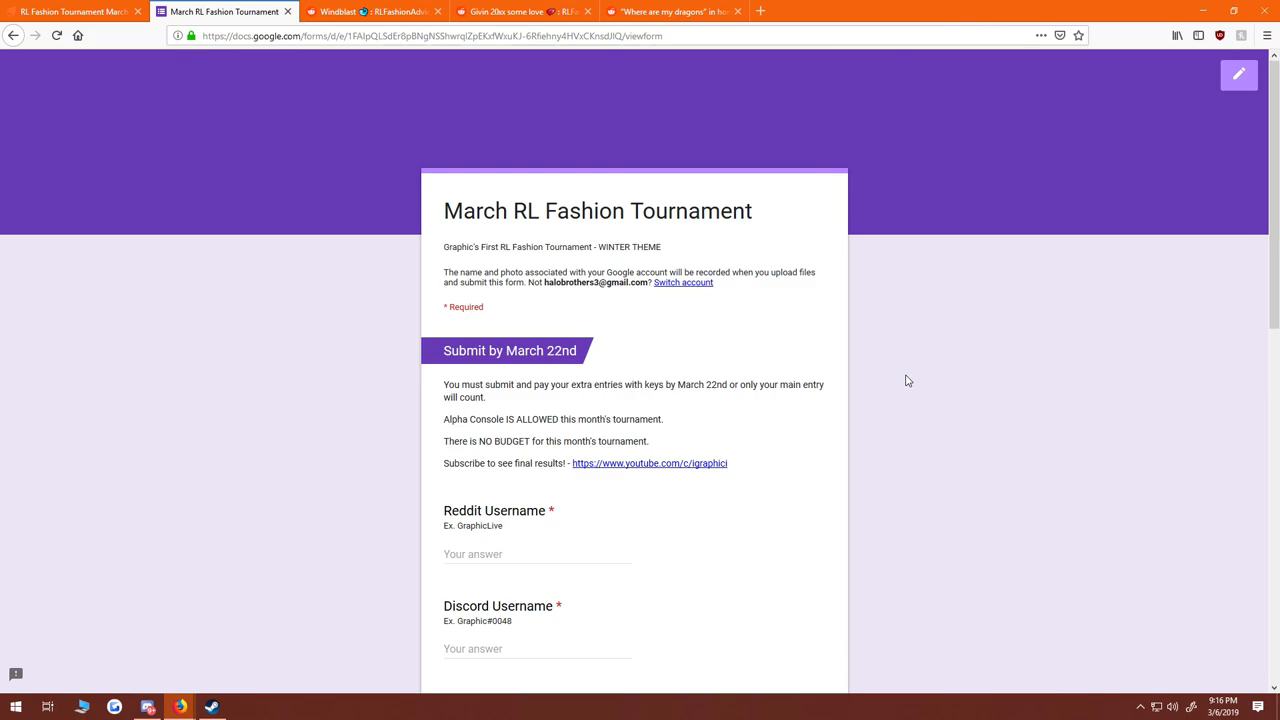